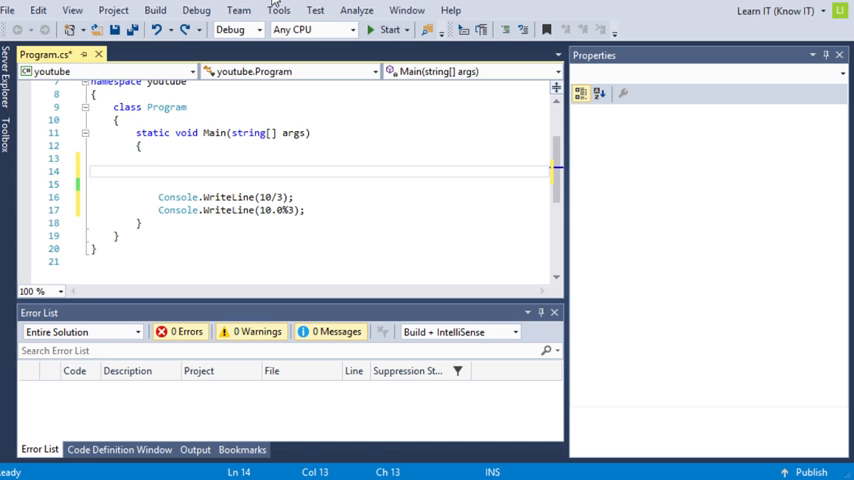
Step: Declare int a = 3 and double b = 10 inside Main above the WriteLine calls
type("int")
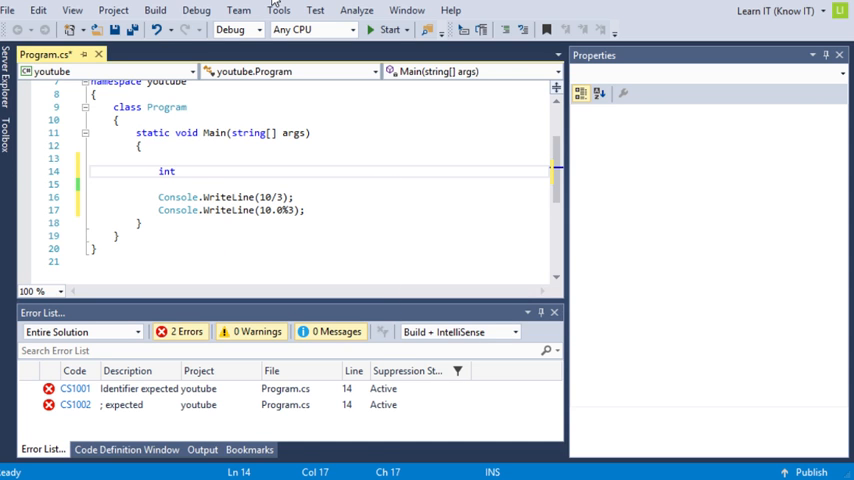
type("a = 3;")
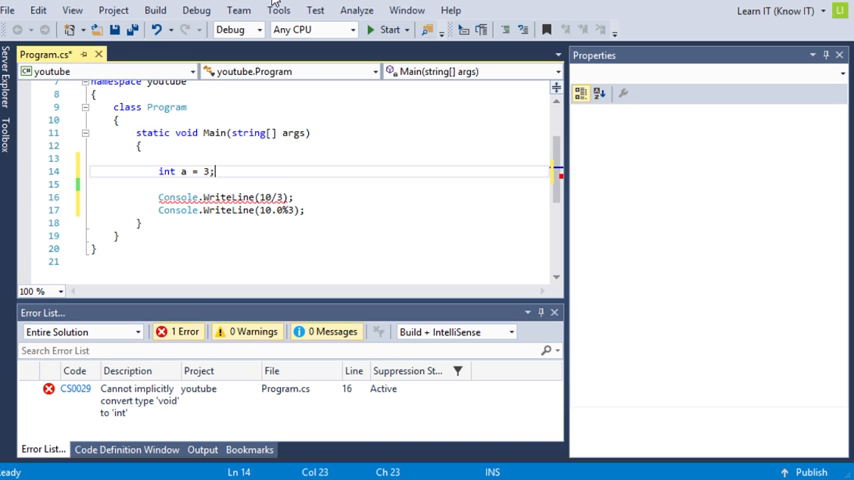
type("double")
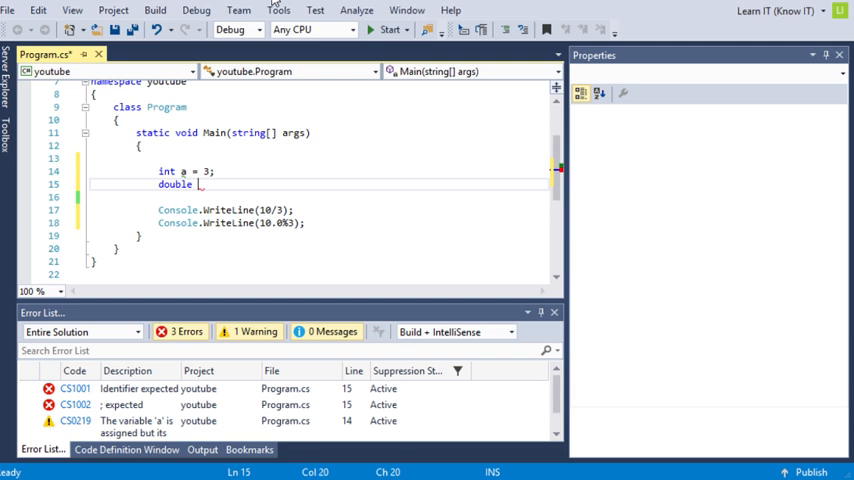
type("b=")
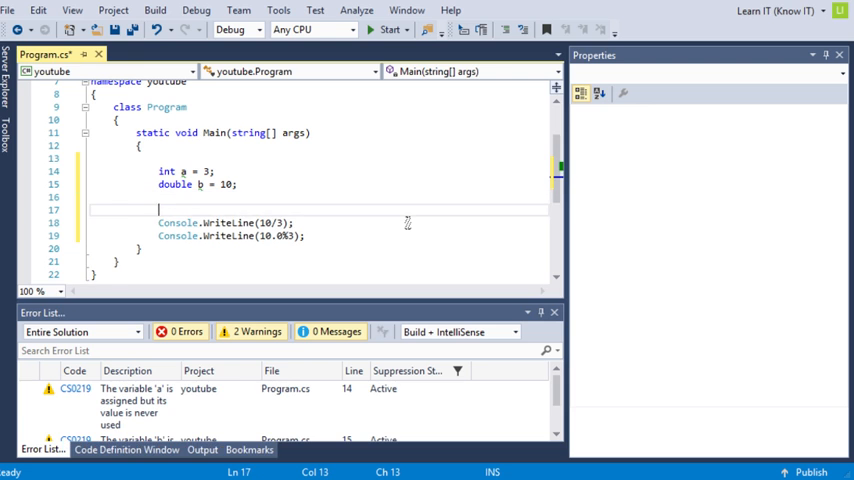
Step: Add Console.WriteLine(b / a) above the existing output lines and build the solution
type("Console.WriteLine(10 / );")
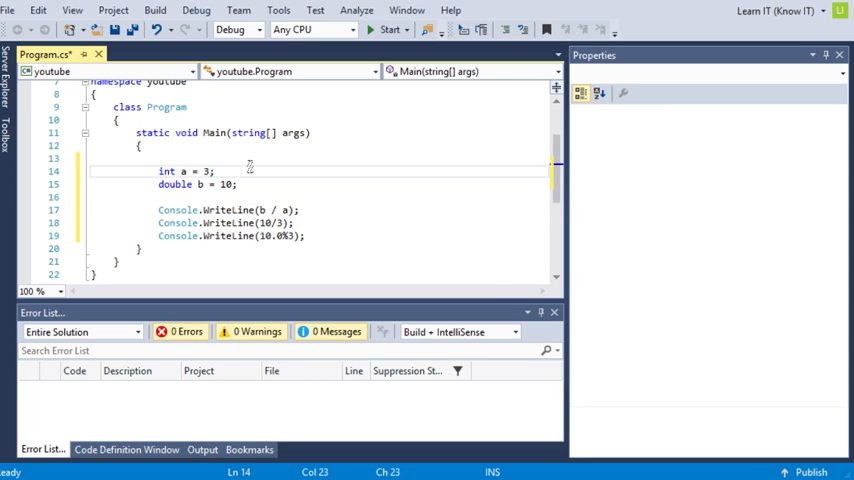
left_click(196, 10)
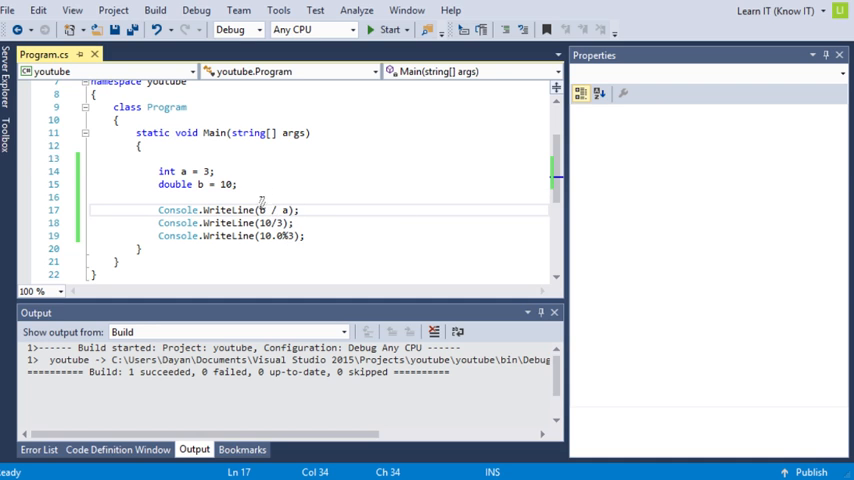
mouse_move(278, 208)
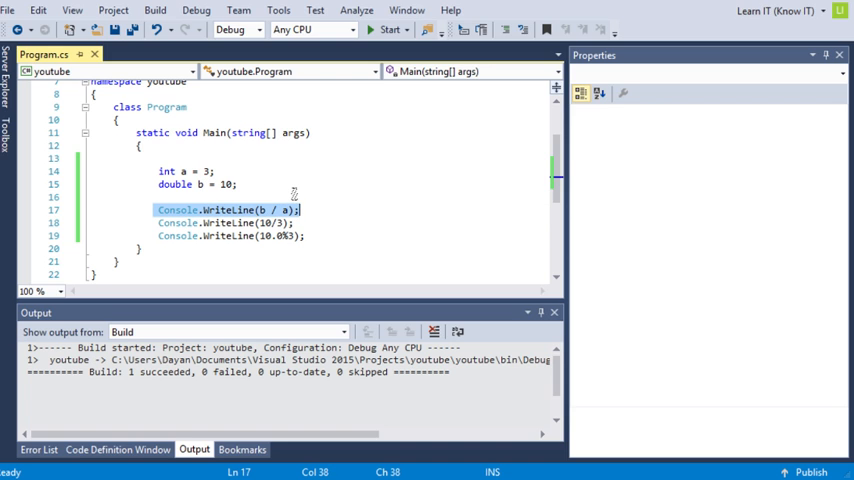
mouse_move(260, 208)
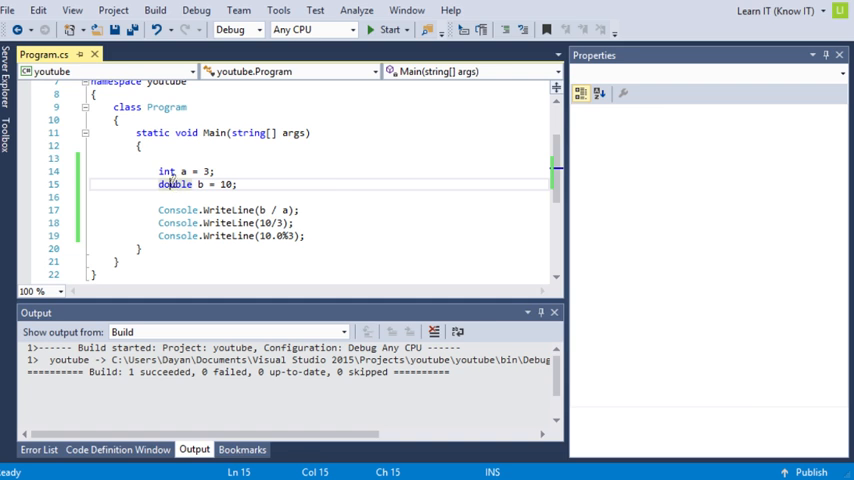
mouse_move(176, 184)
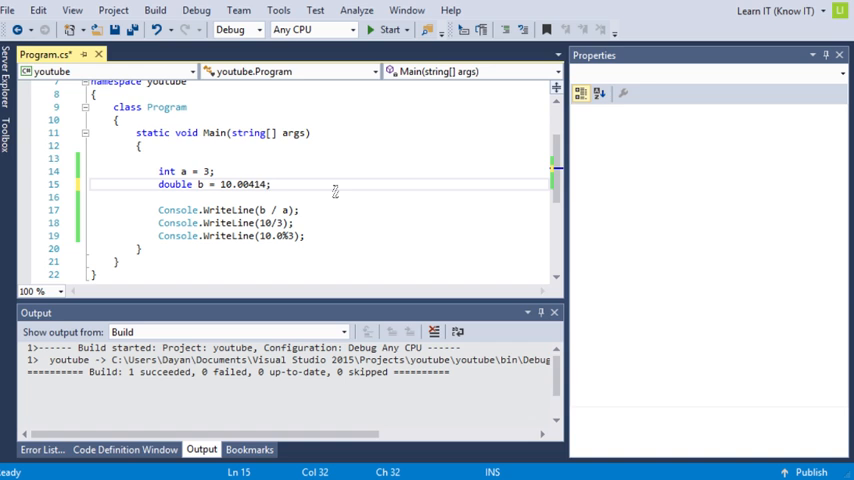
key("Backspace")
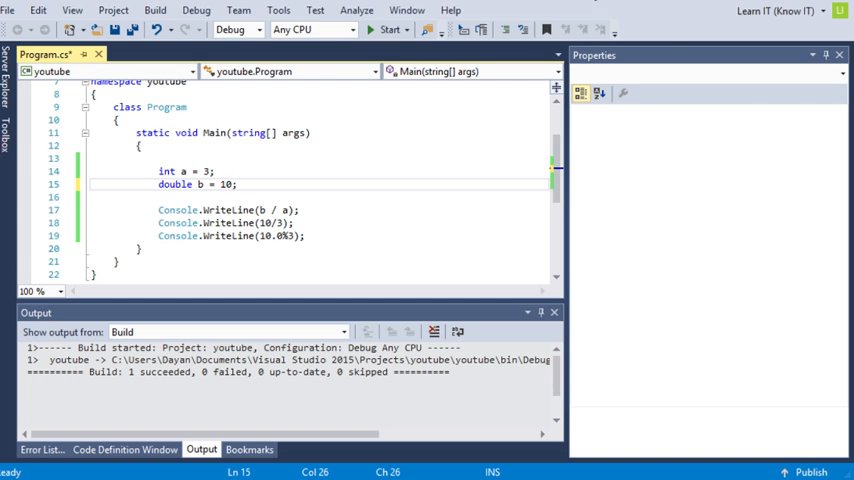
mouse_move(228, 184)
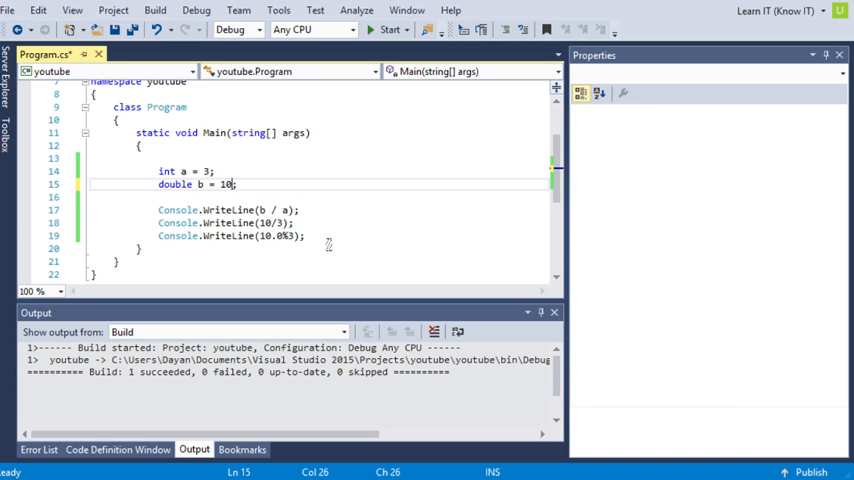
Step: Give b a decimal fraction, trying trailing zeros then settling on 10.1230
type(".")
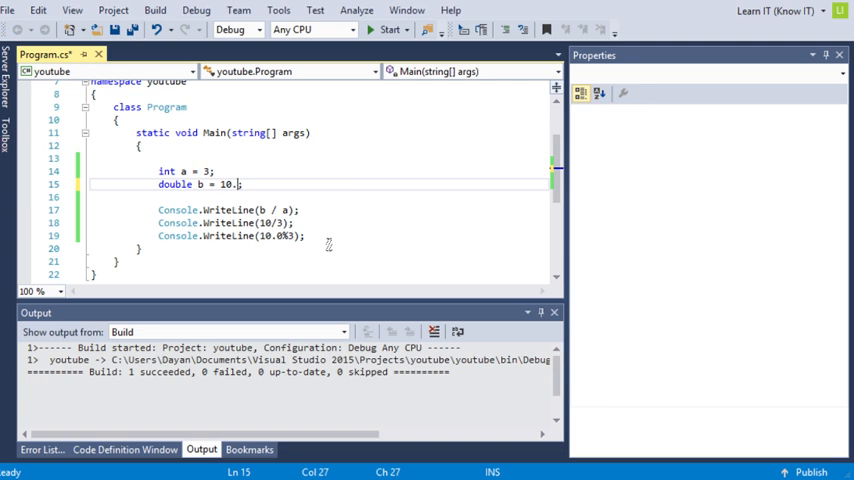
type("000000000000")
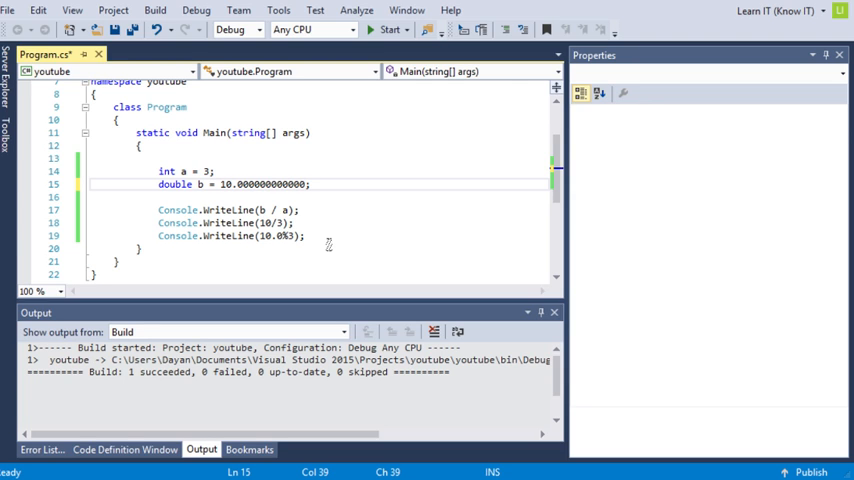
key("BackSpace")
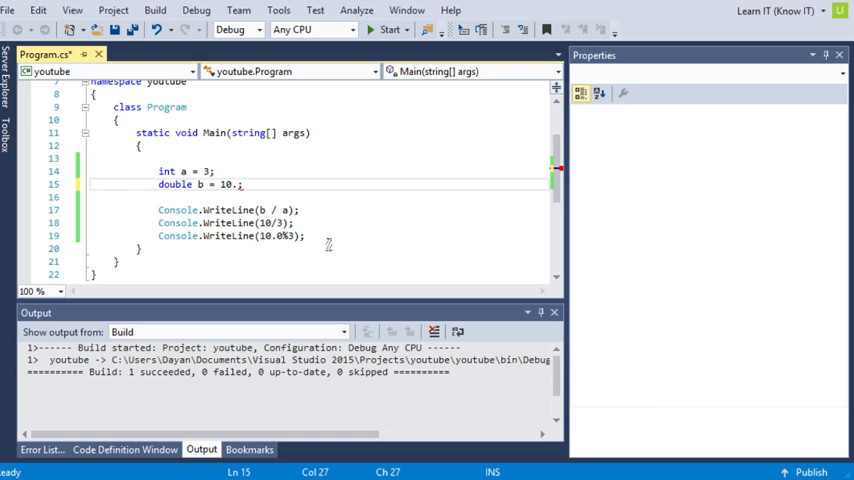
type("123")
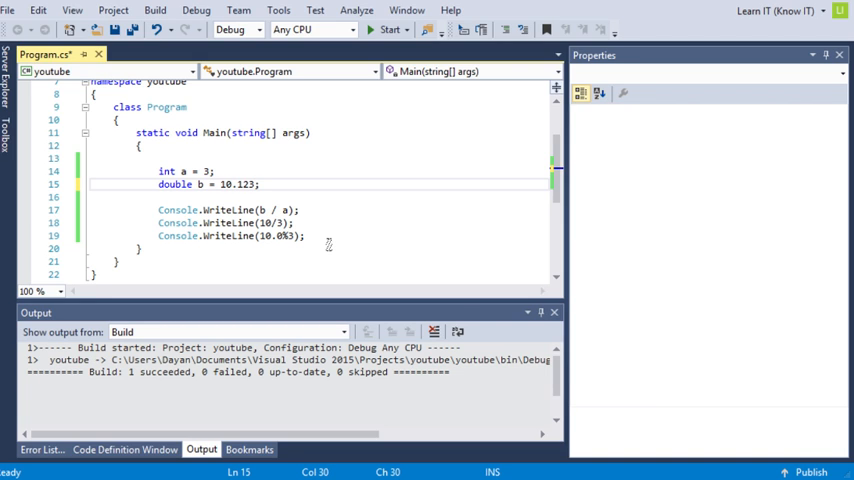
type("0")
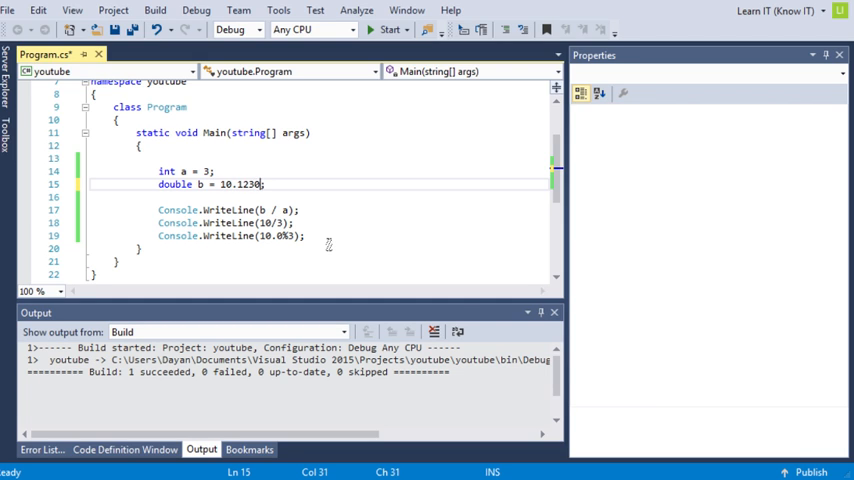
type("0")
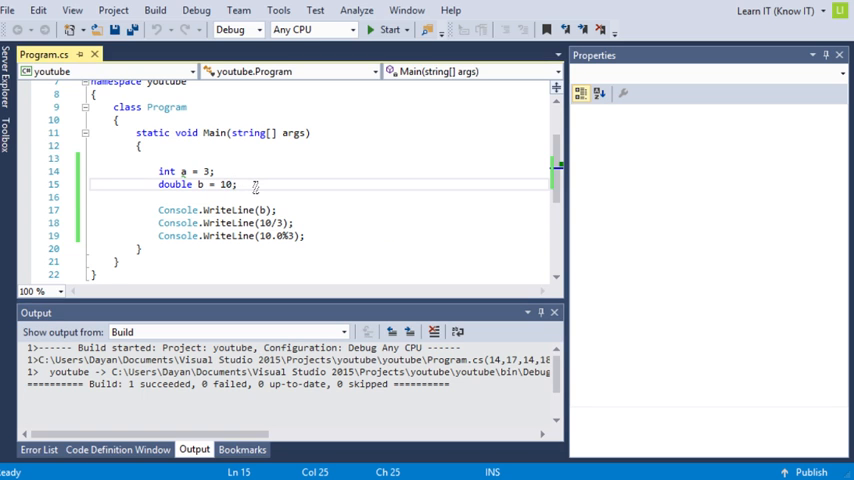
Step: Add and then remove a stray decimal point after double b = 10
type(".")
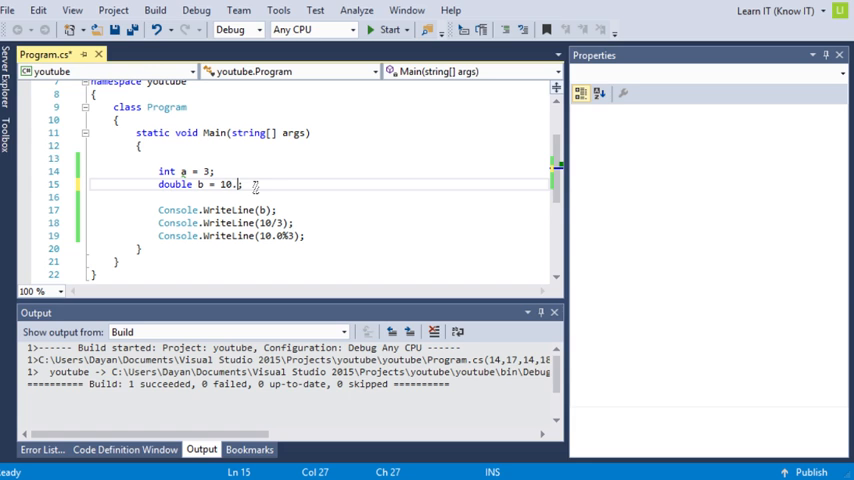
key("Backspace")
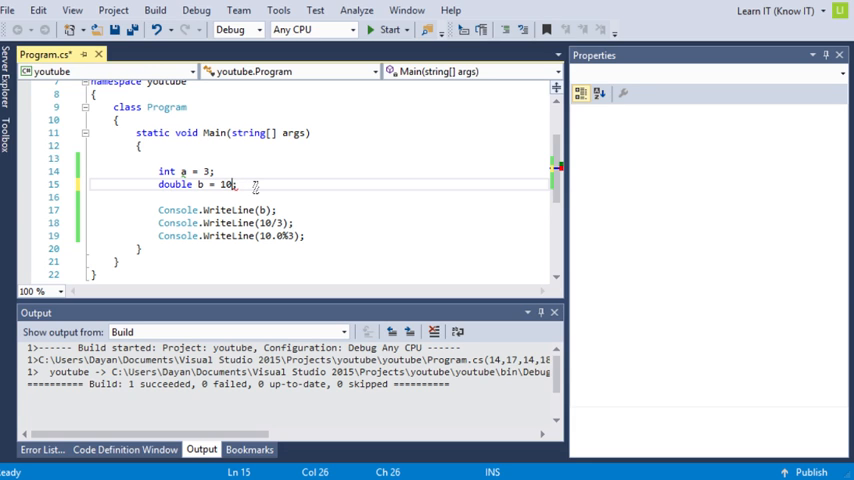